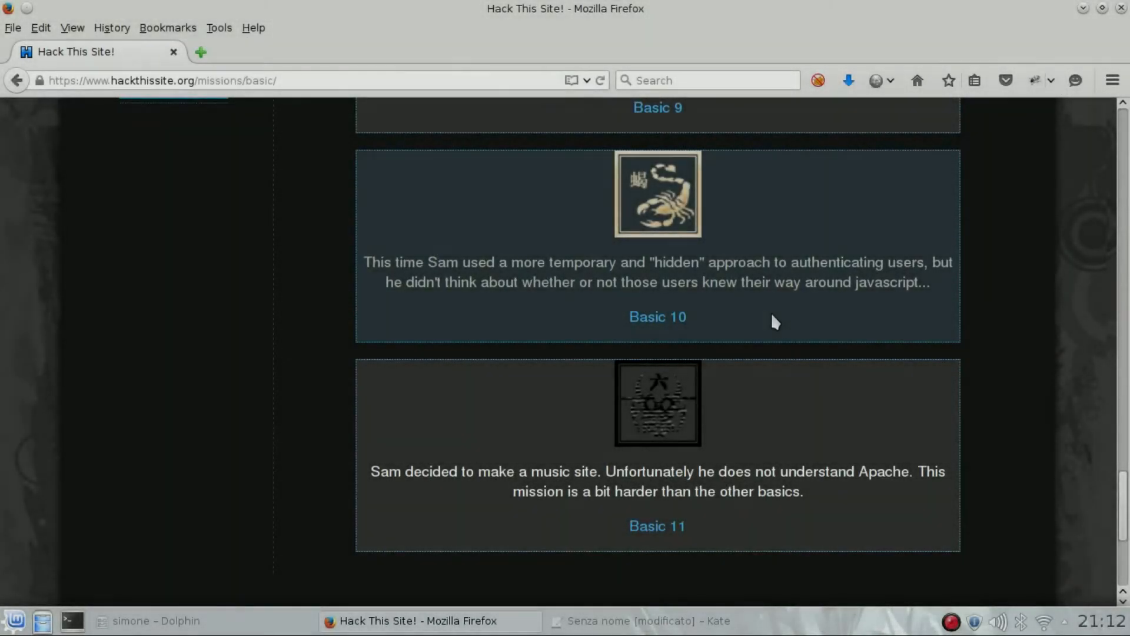
- Navigate from the basic missions list to the Basic 10 password page
click(659, 318)
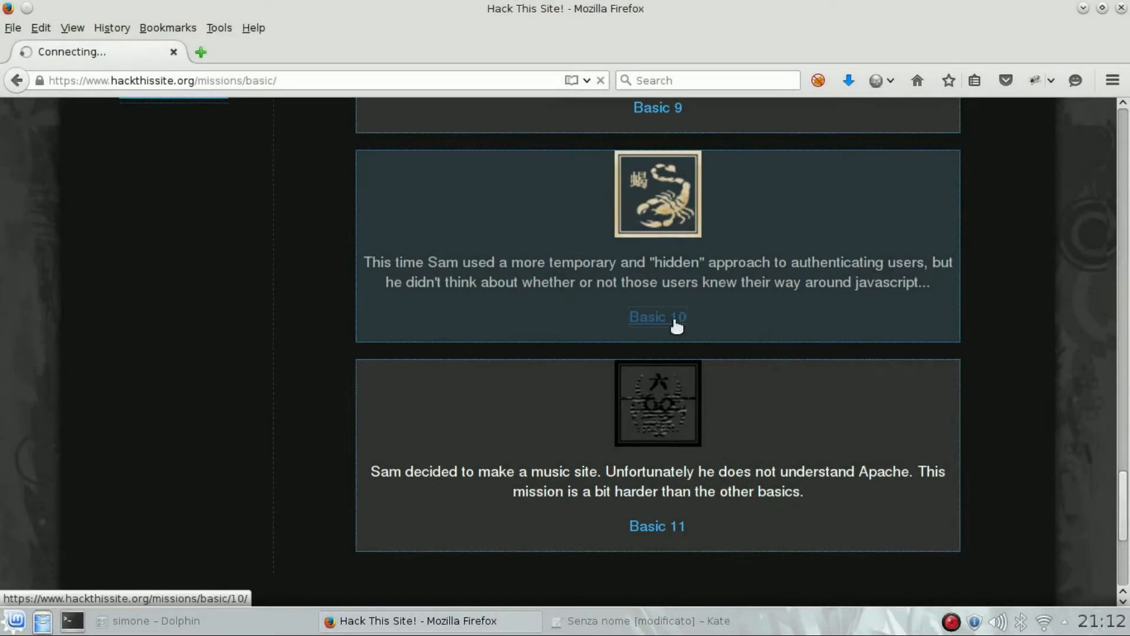
click(657, 317)
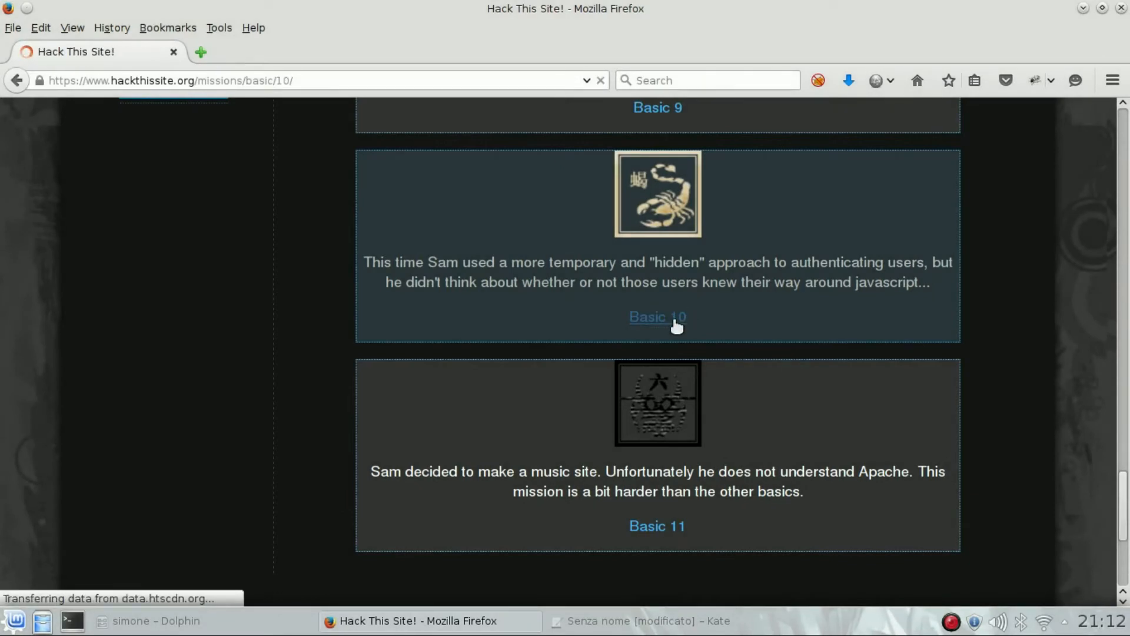
click(657, 318)
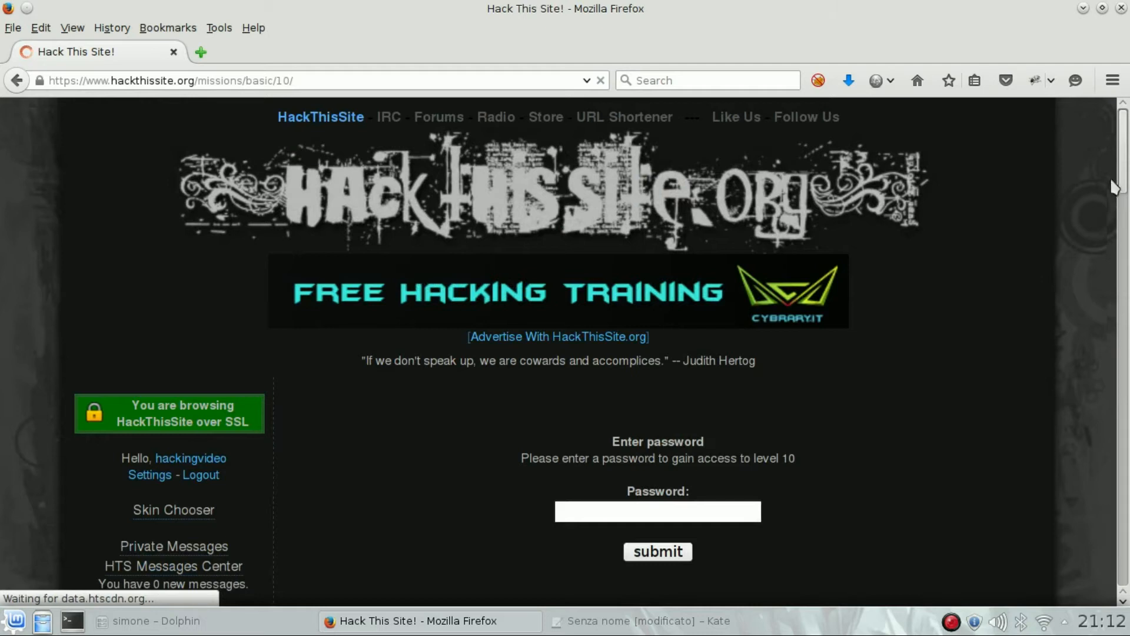
scroll(down, 3)
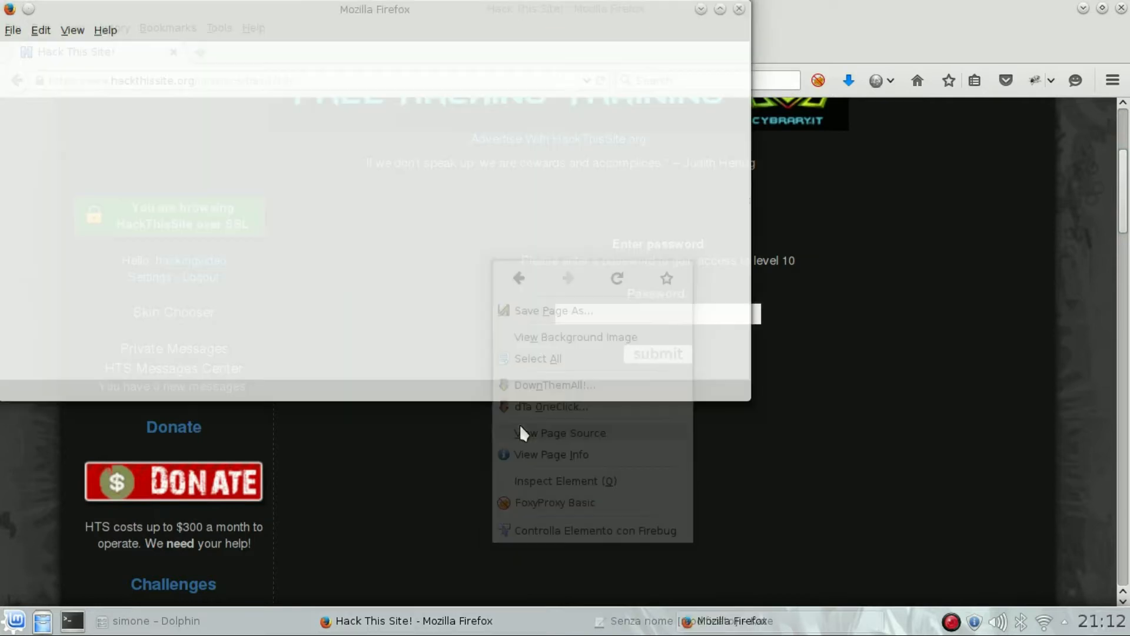
click(562, 433)
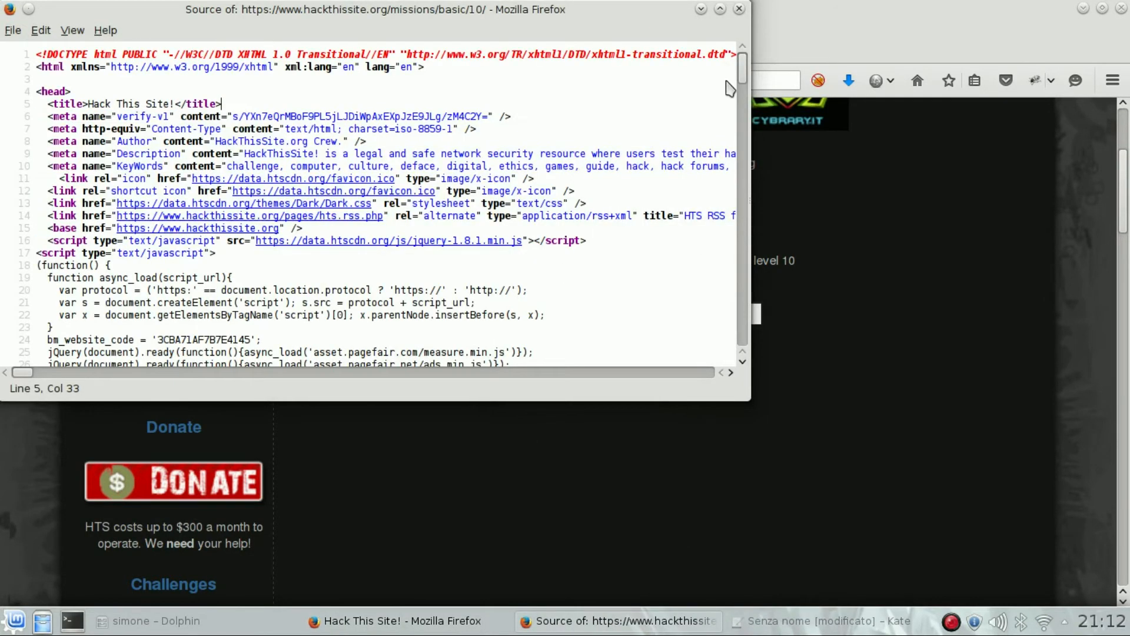
scroll(down, 3)
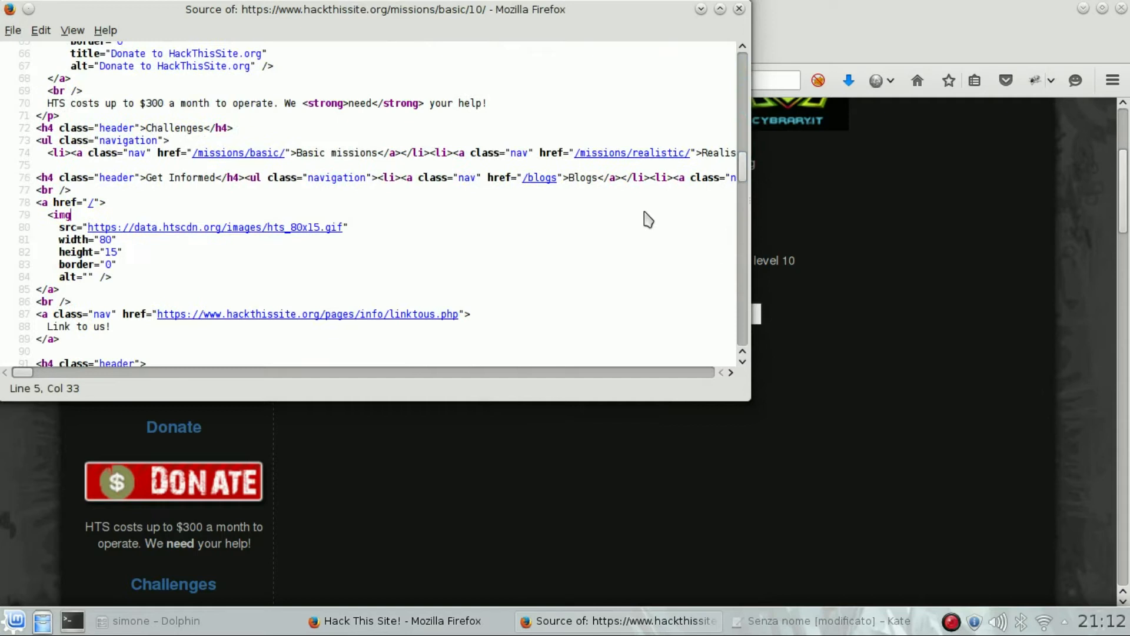
text(password:)
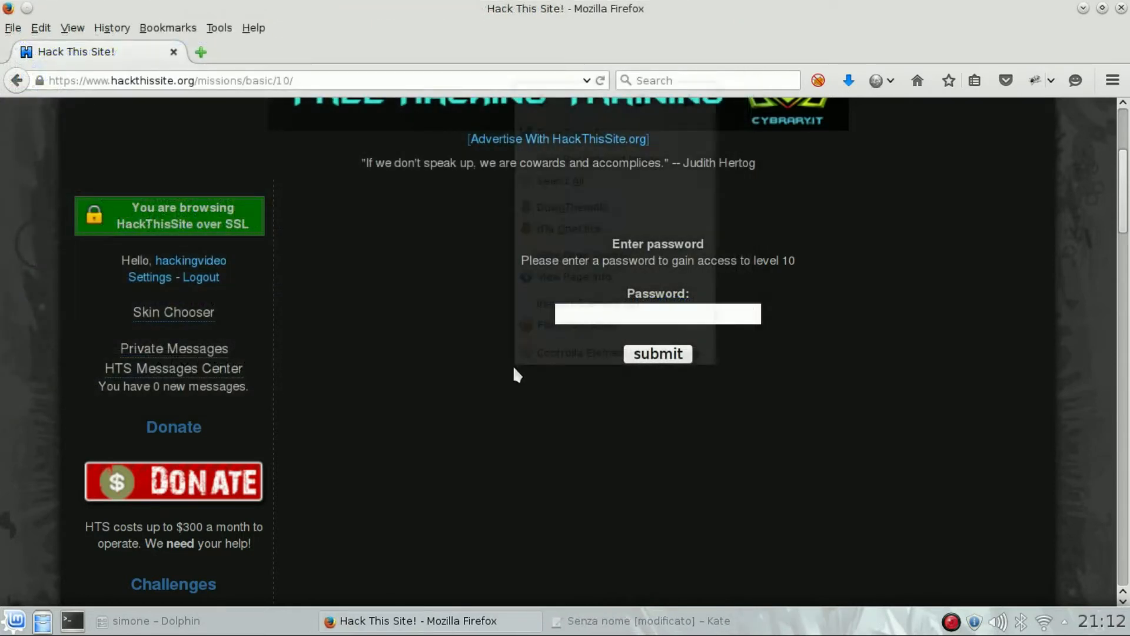
- Show the site's cookies in Firebug and bring up actions for level10_authorized (value no)
key(F12)
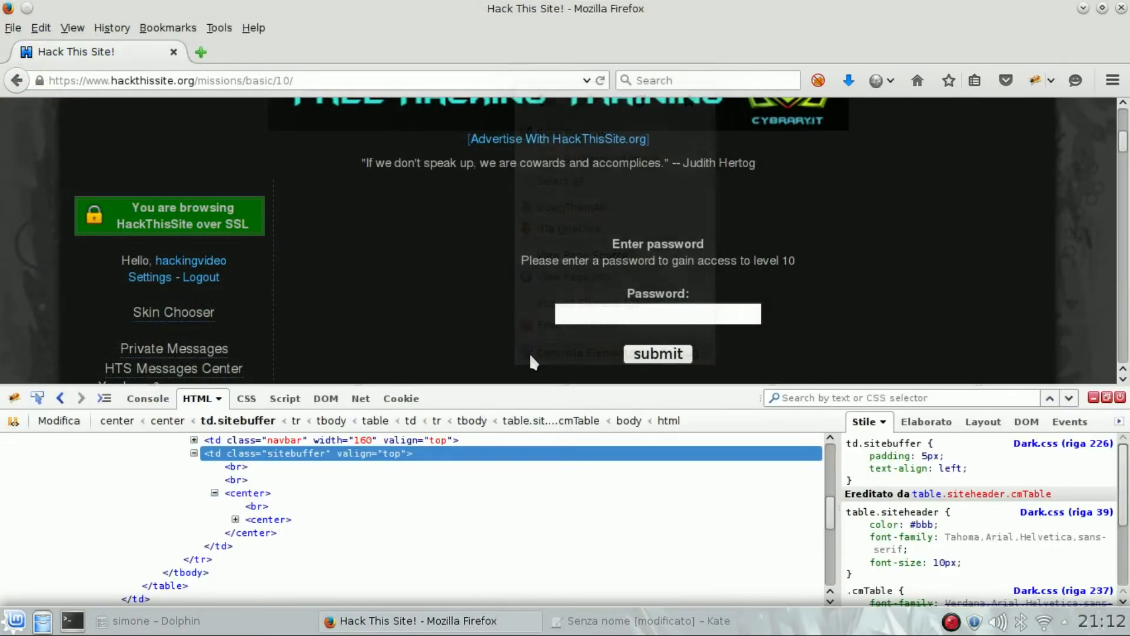
click(390, 398)
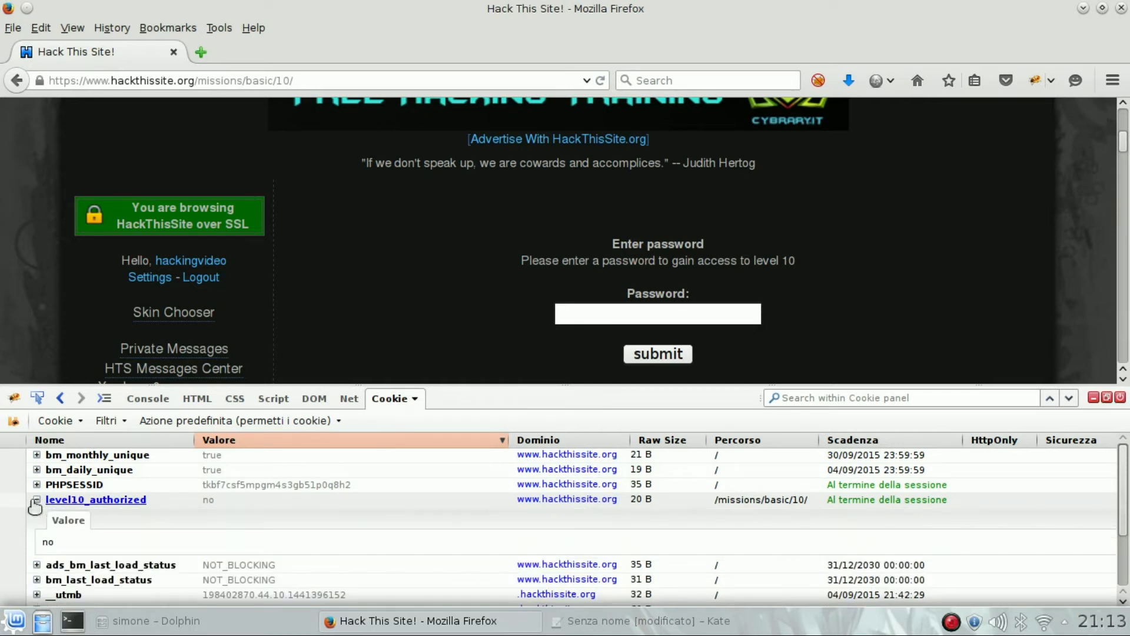
right_click(95, 499)
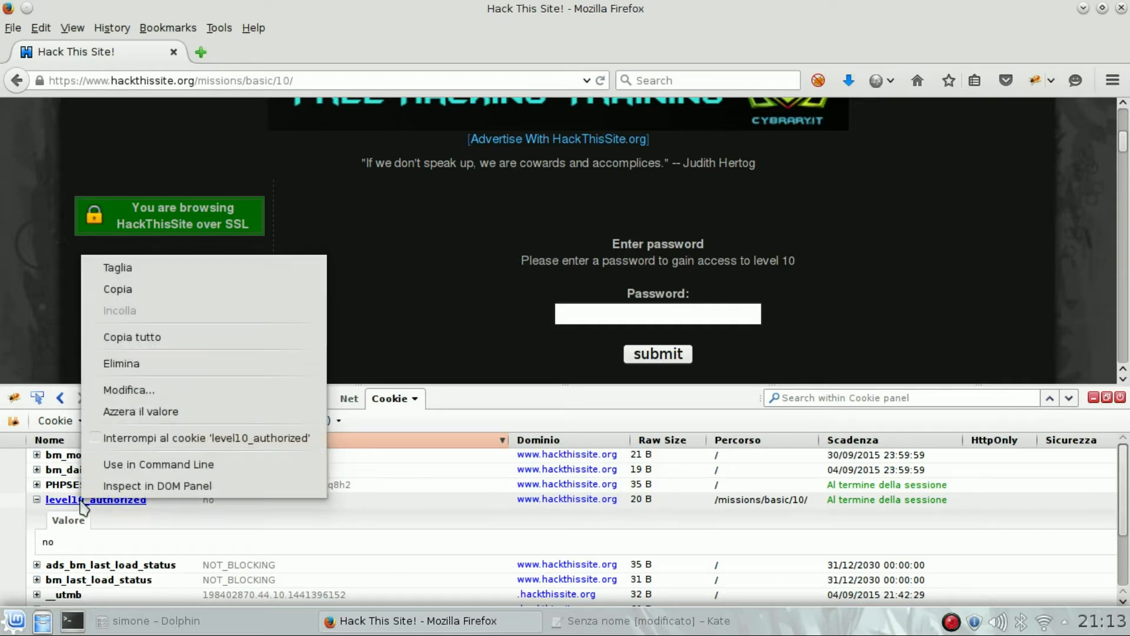
- Edit the level10_authorized cookie value from no to yes and save it
click(130, 390)
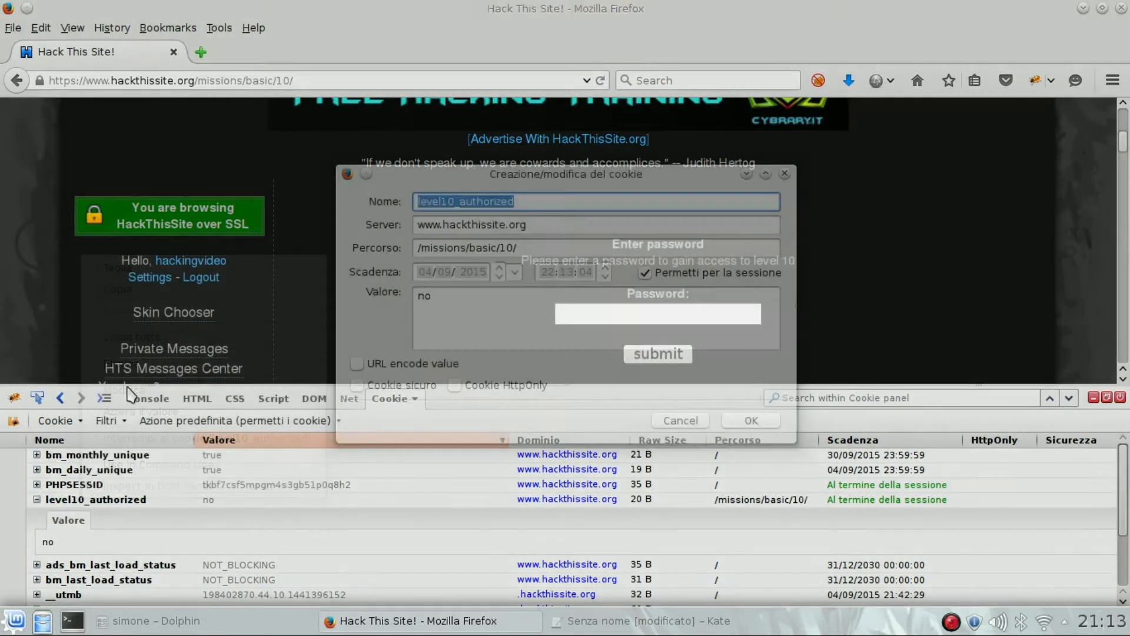
text(yes)
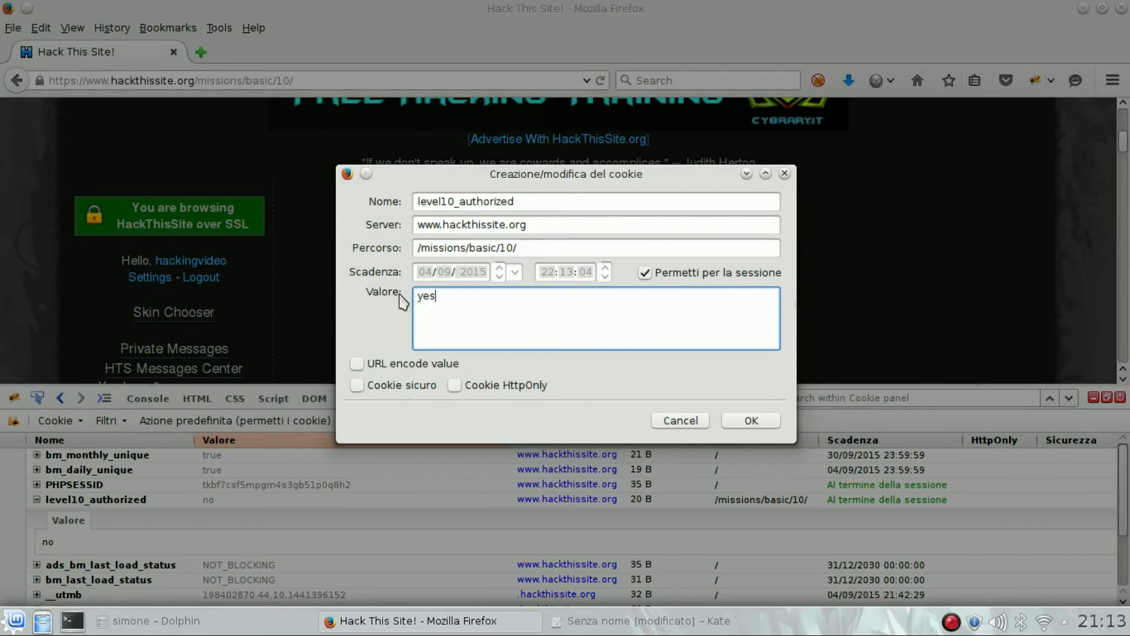
click(751, 420)
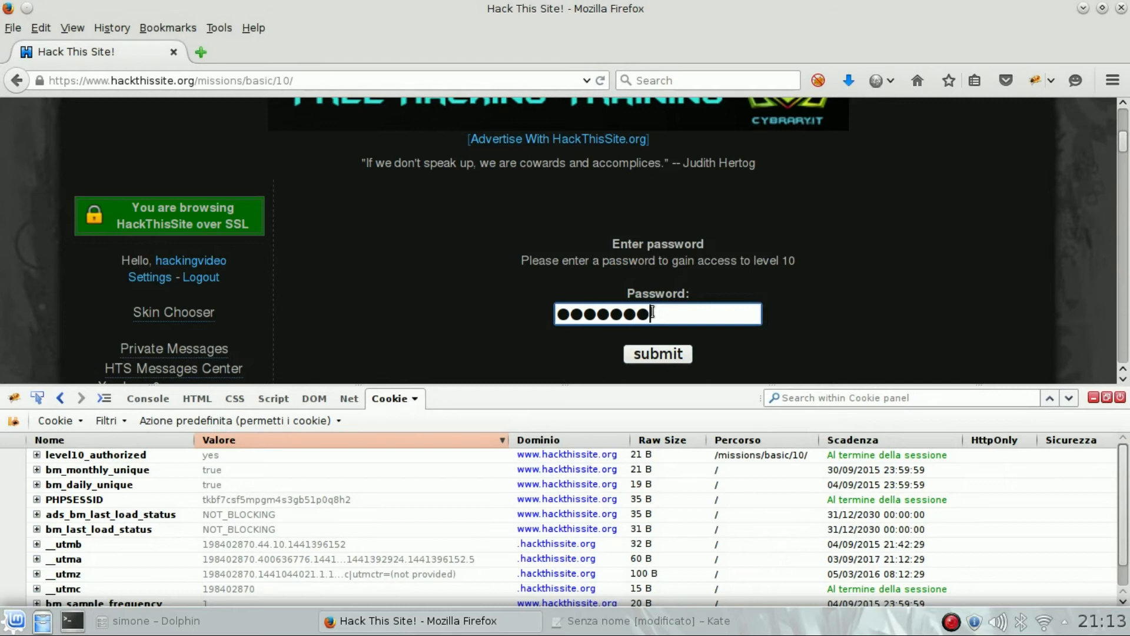
- Submit the password form so the Congratz page confirms Basic 10 is completed
click(657, 353)
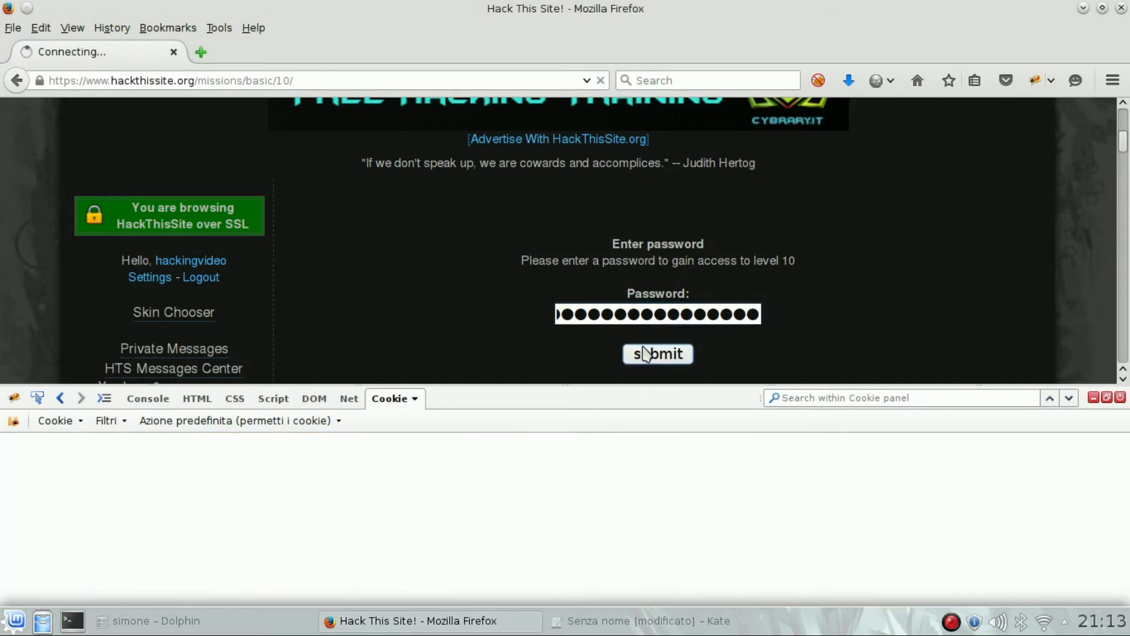
click(657, 354)
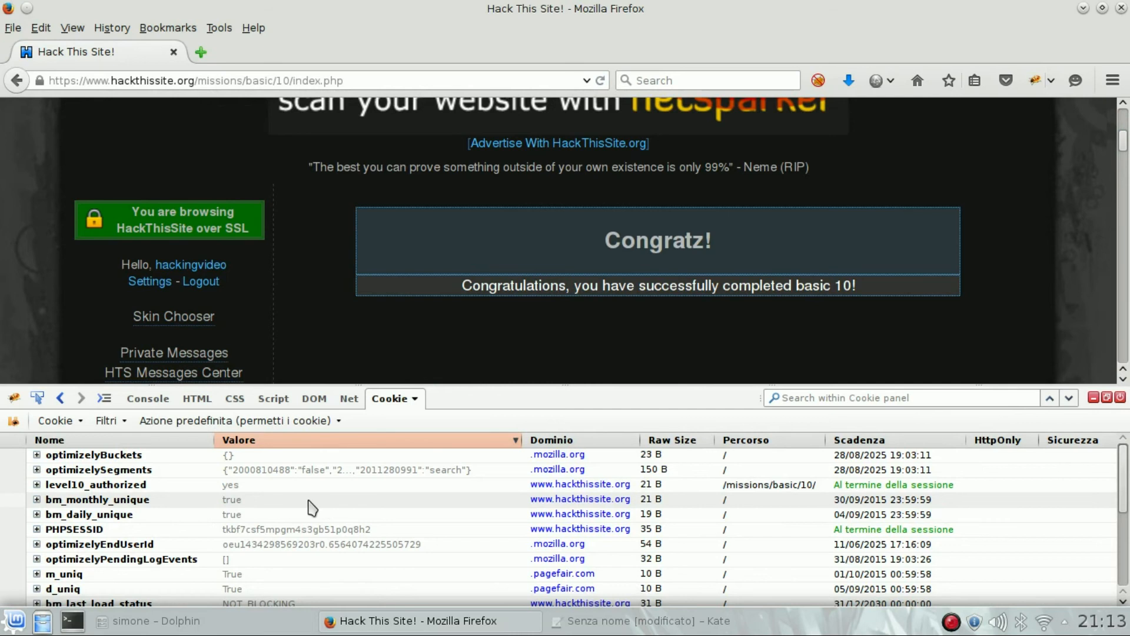
mouse_move(1084, 501)
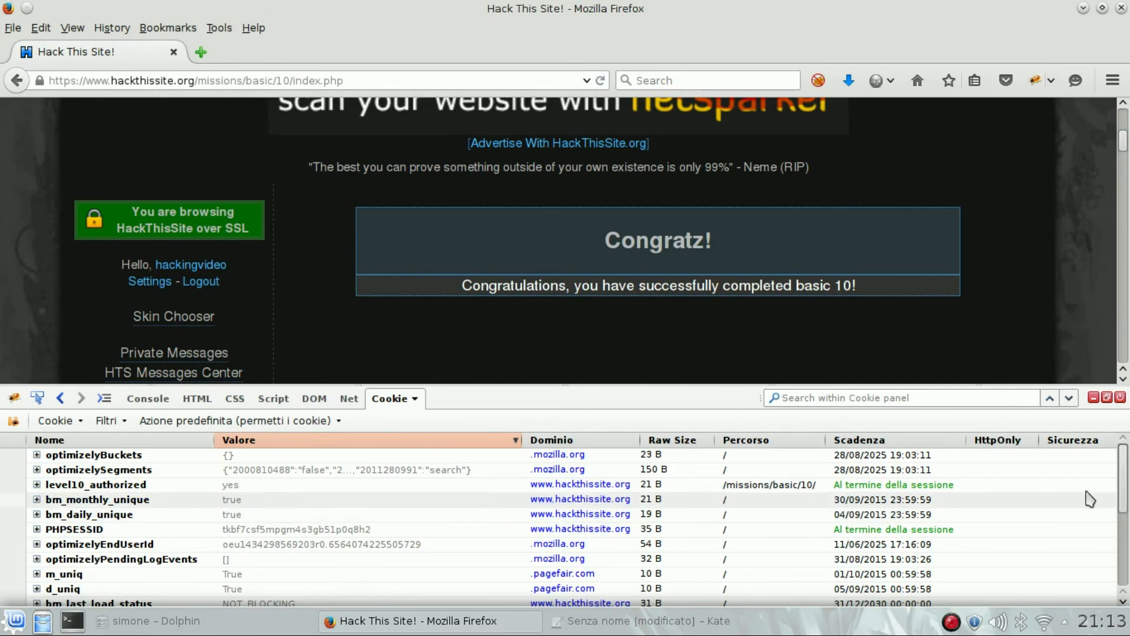